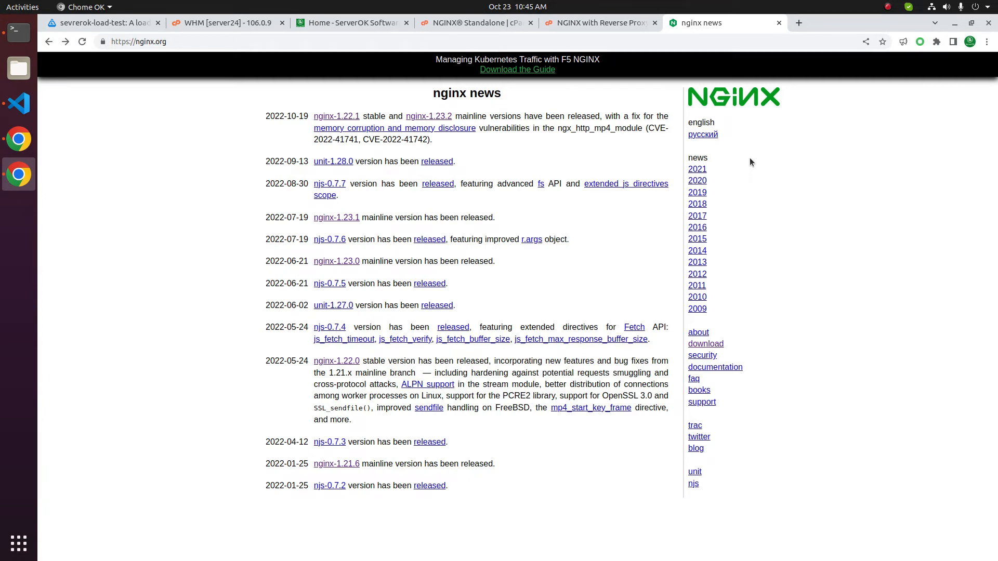
View the cPanel 'NGINX with Reverse Proxy' documentation and highlight its valid-from version 102.
{"action": "left_click", "coordinate": [598, 23]}
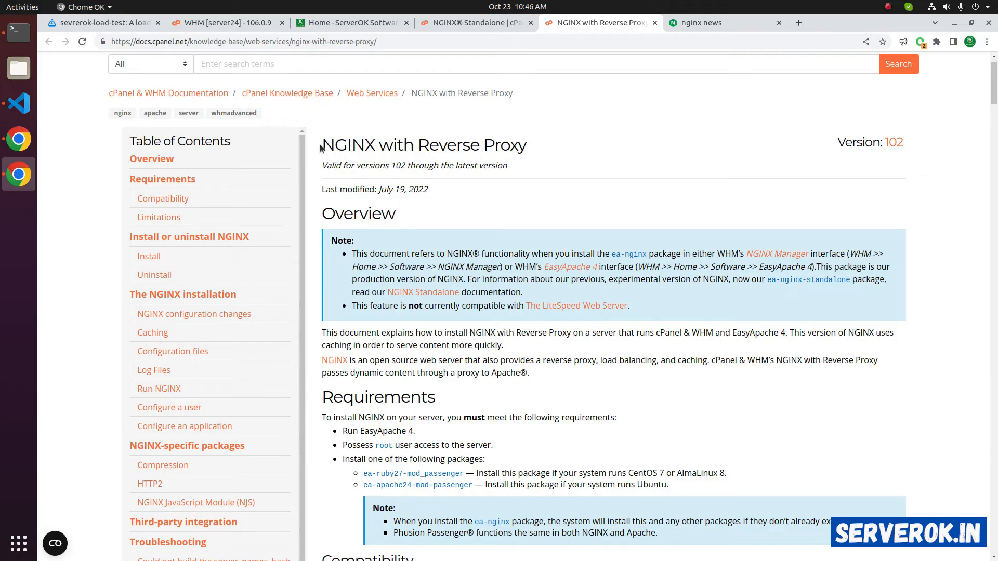
{"action": "double_click", "coordinate": [472, 145]}
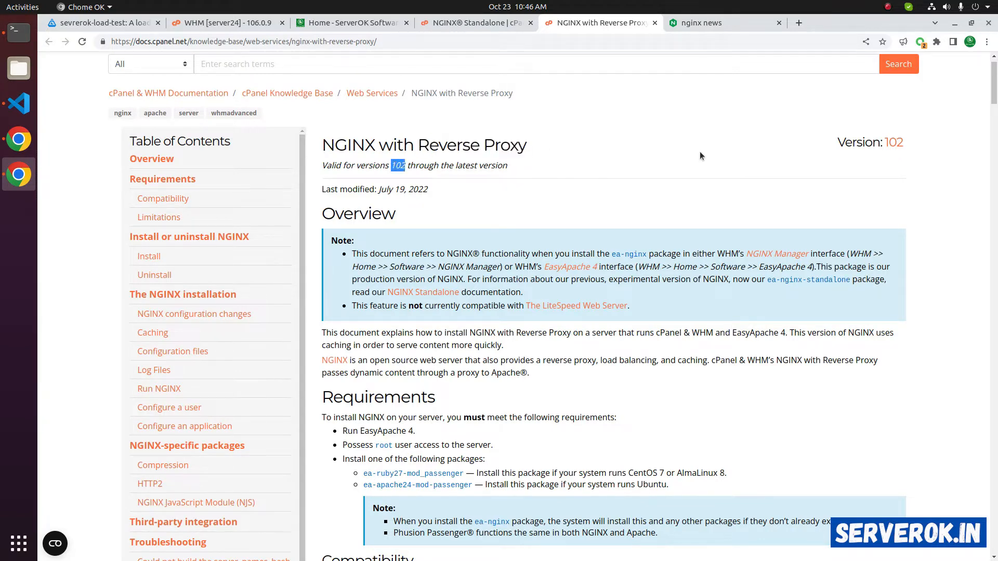
{"action": "mouse_move", "coordinate": [223, 22]}
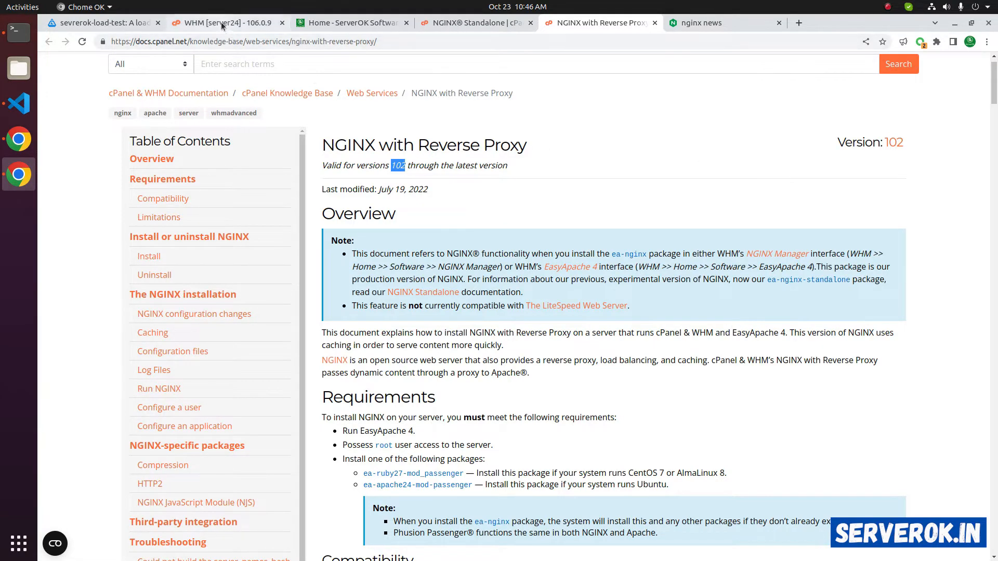
In WHM, find NGINX Manager via the 'Nginx' search and install the NGINX reverse proxy.
{"action": "left_click", "coordinate": [222, 22]}
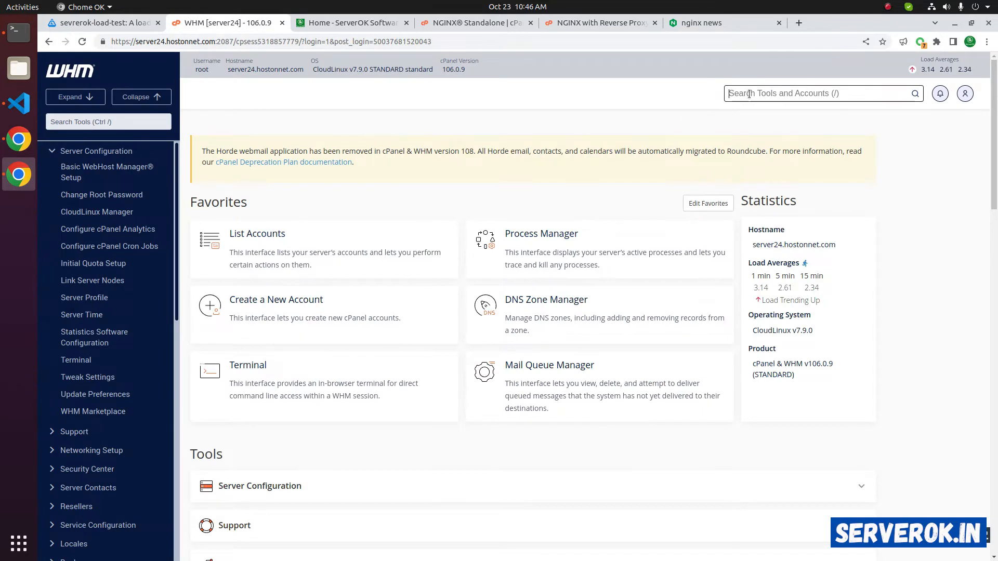
{"action": "type", "text": "N"}
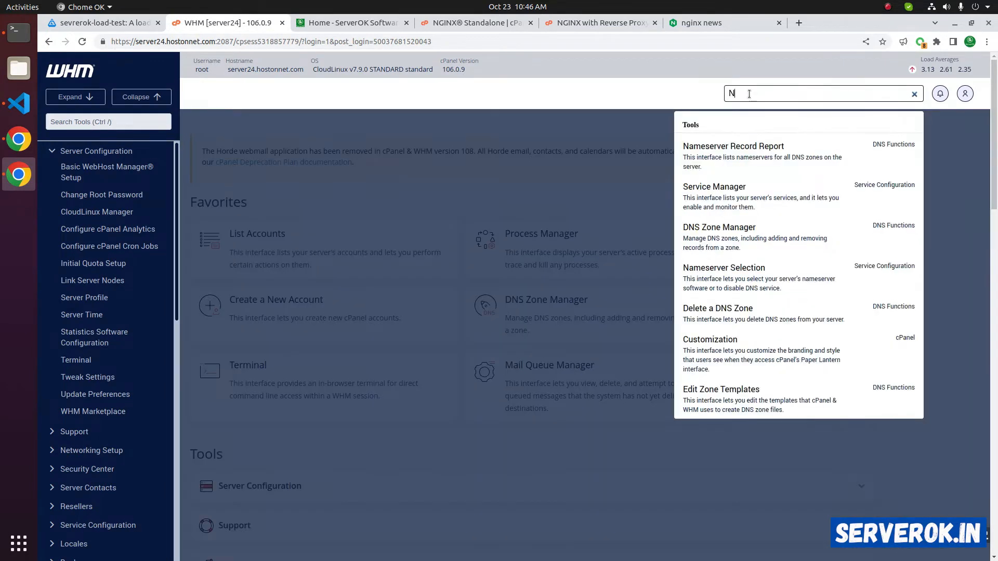
{"action": "type", "text": "ginx"}
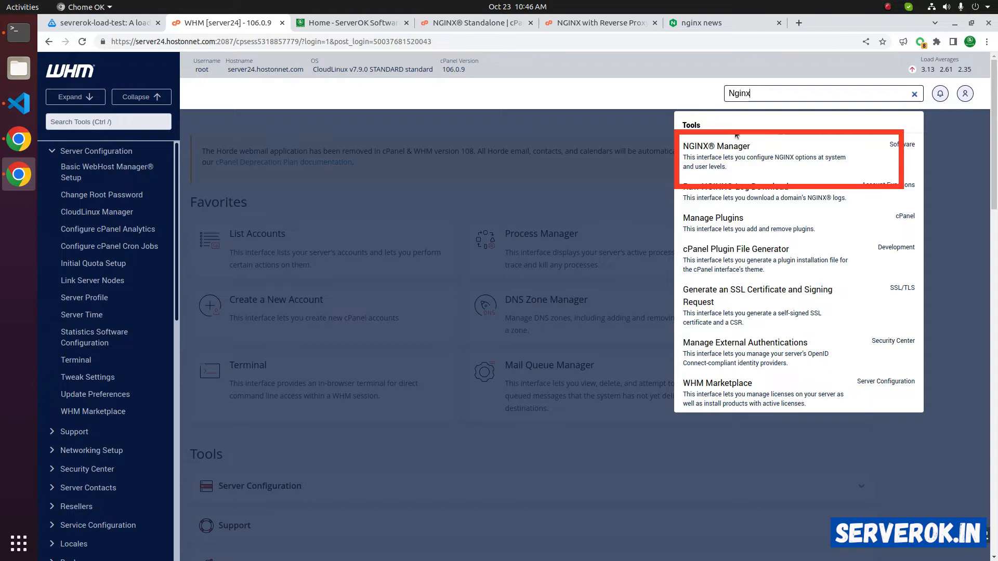
{"action": "mouse_move", "coordinate": [720, 152]}
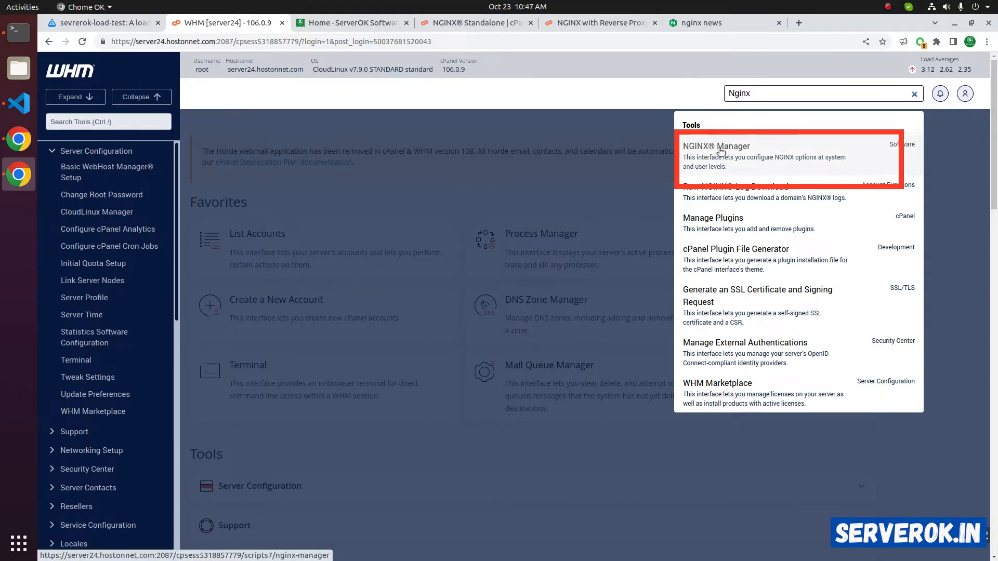
{"action": "left_click", "coordinate": [716, 145]}
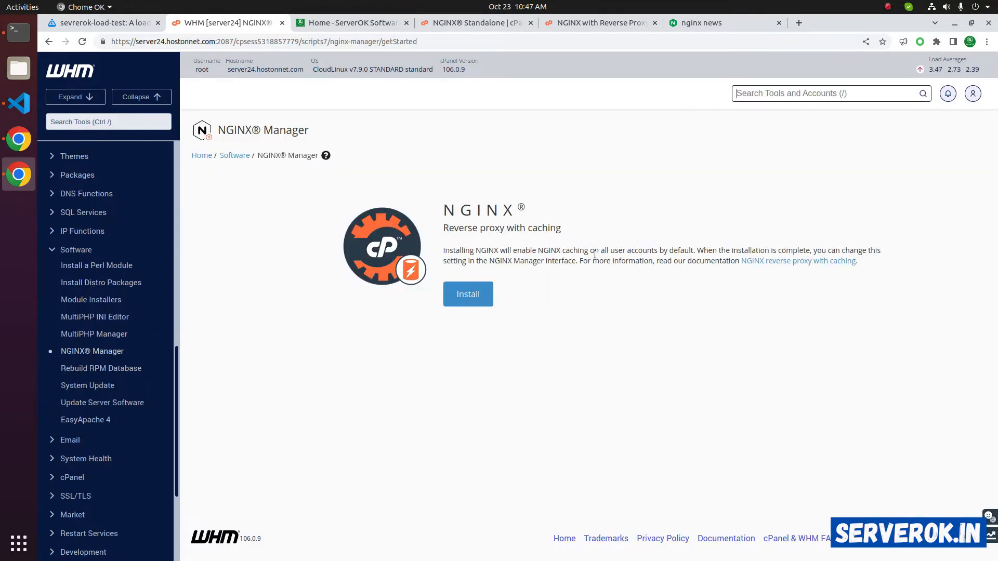
{"action": "left_click", "coordinate": [468, 294]}
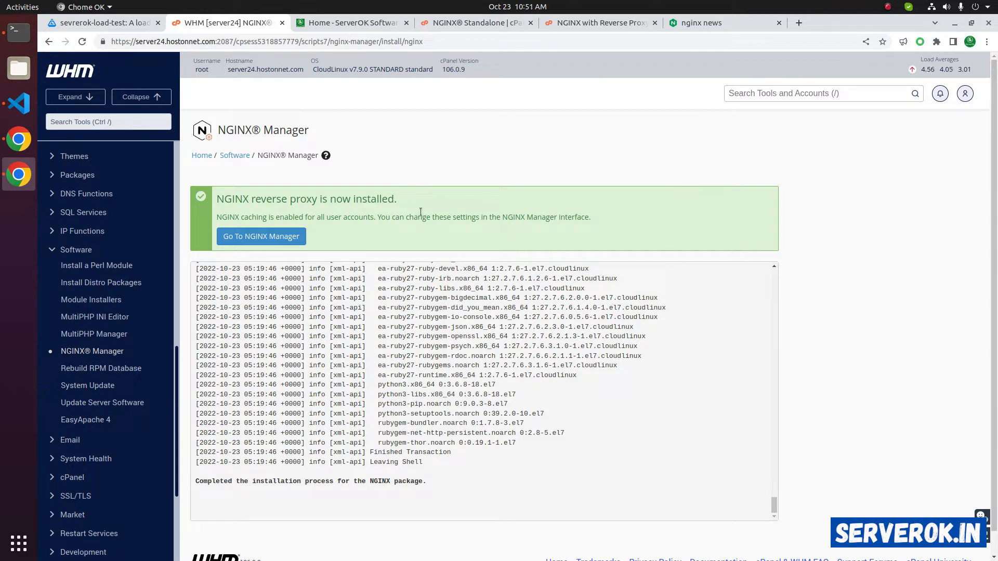
Inspect my.serverok.in in DevTools Network and confirm the main request's Server header reads nginx.
{"action": "left_click", "coordinate": [351, 23]}
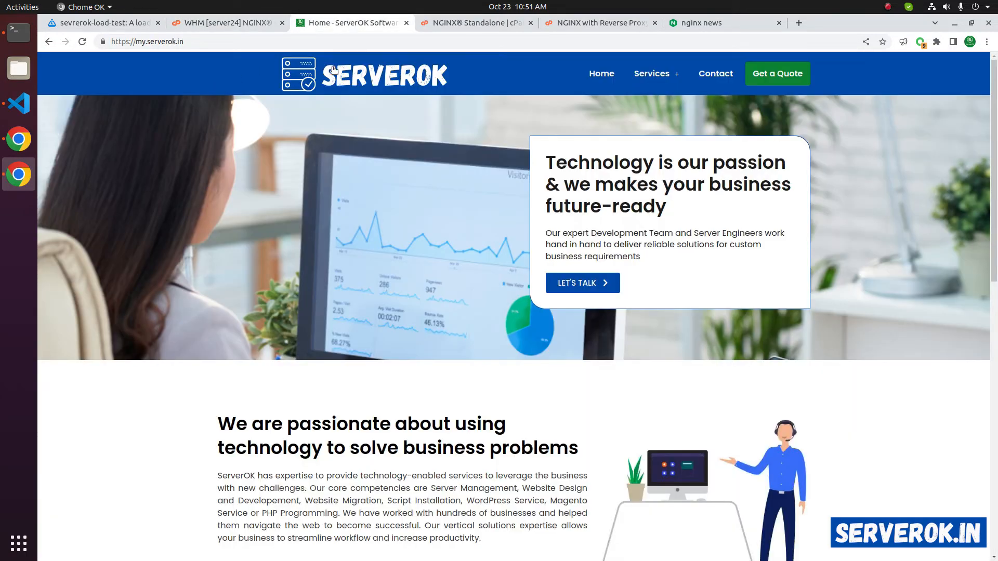
{"action": "mouse_move", "coordinate": [157, 124]}
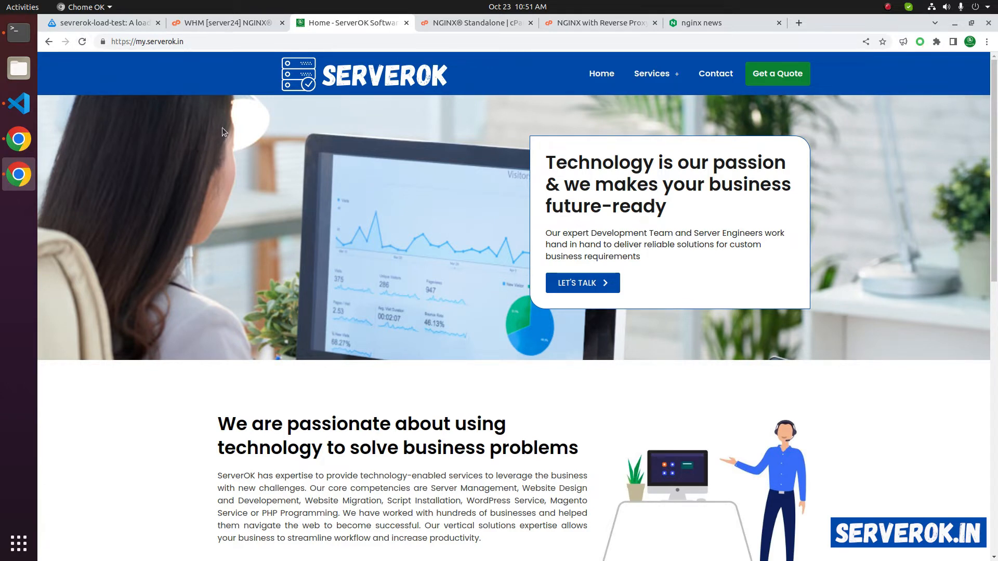
{"action": "right_click", "coordinate": [223, 132]}
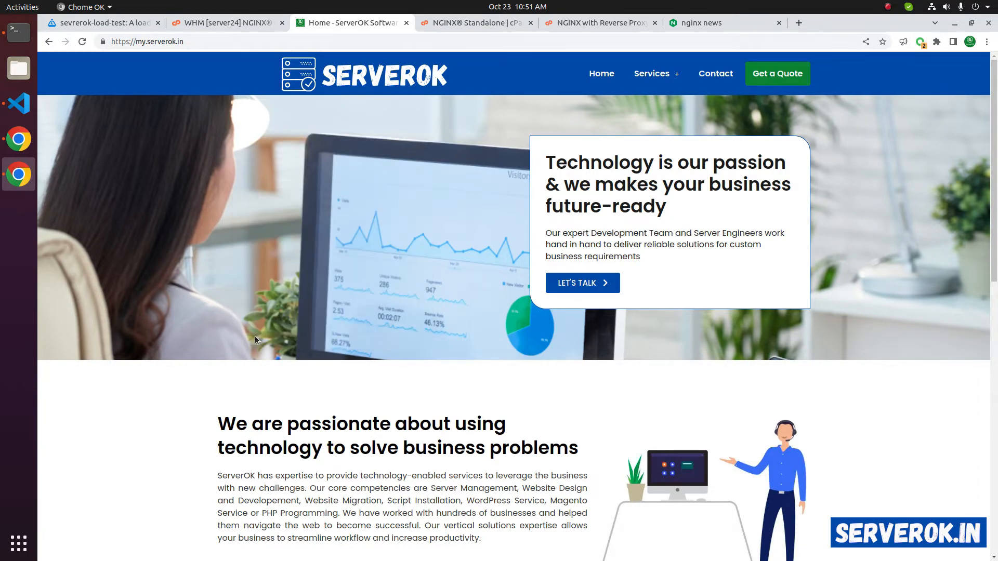
{"action": "key", "text": "F12"}
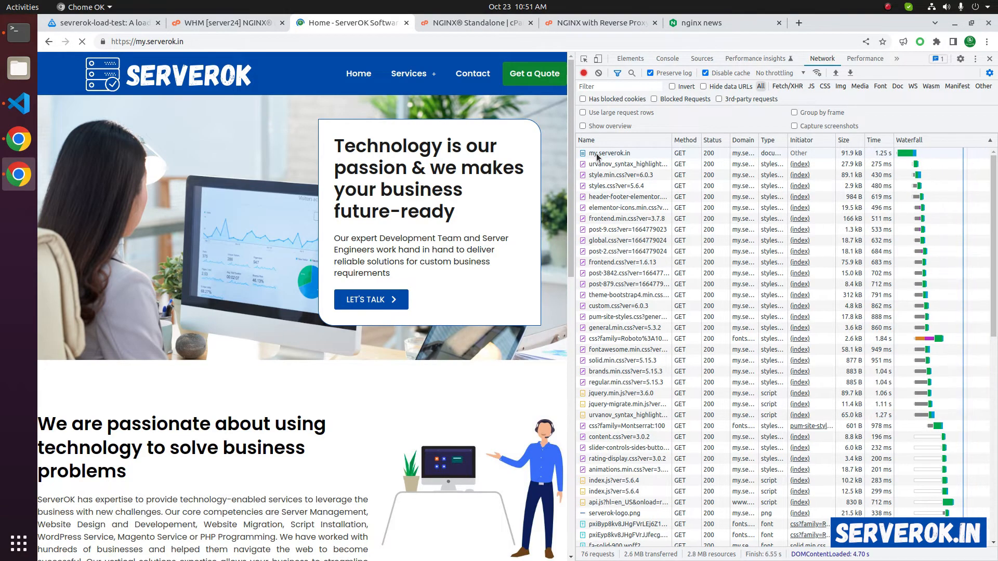
{"action": "left_click", "coordinate": [610, 153]}
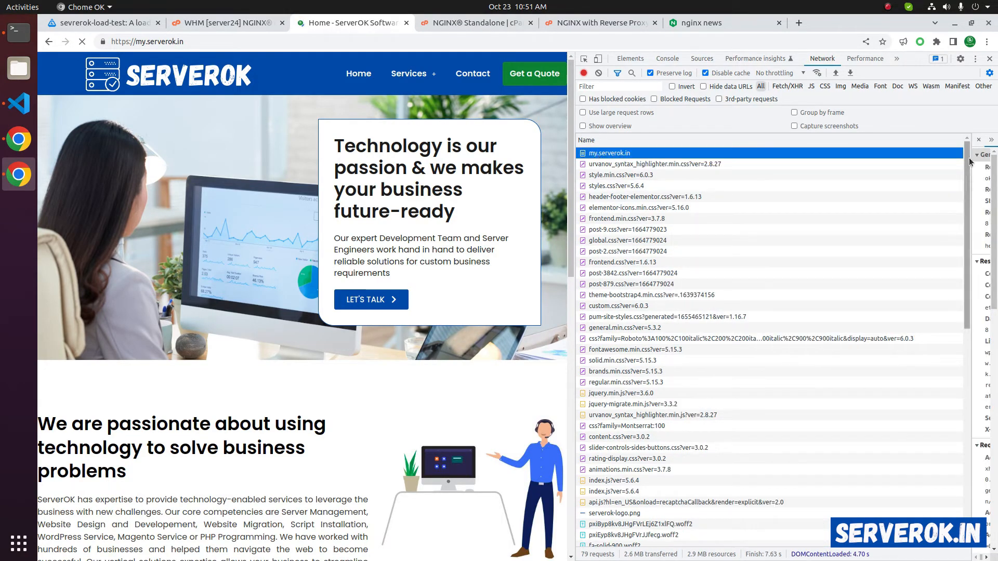
{"action": "left_click", "coordinate": [609, 153]}
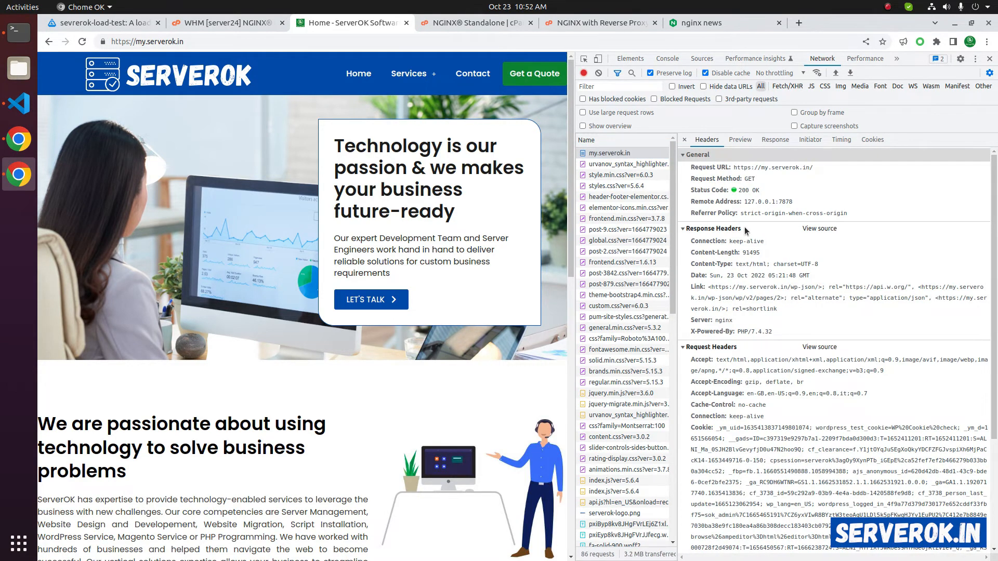
{"action": "mouse_move", "coordinate": [690, 324]}
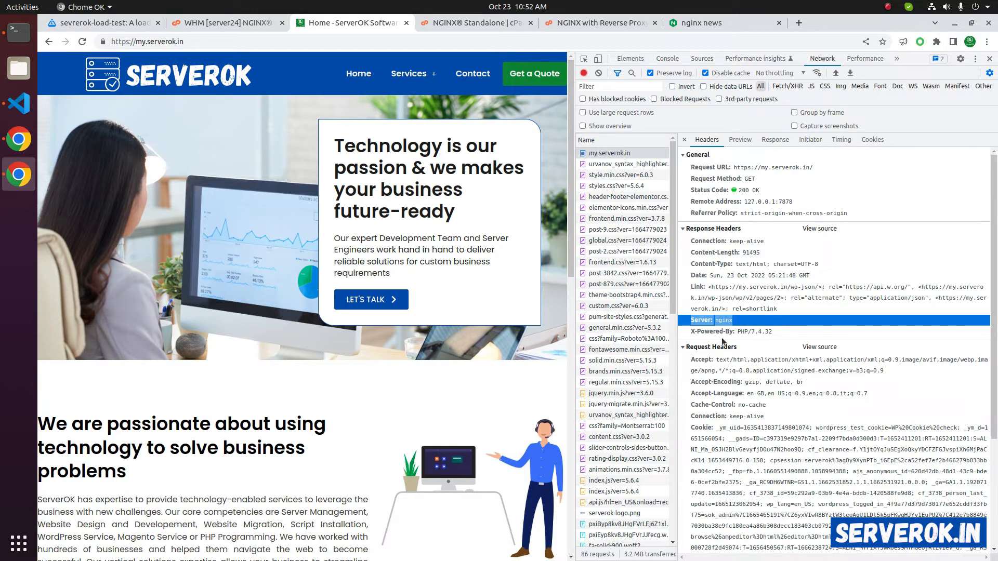
{"action": "mouse_move", "coordinate": [716, 294]}
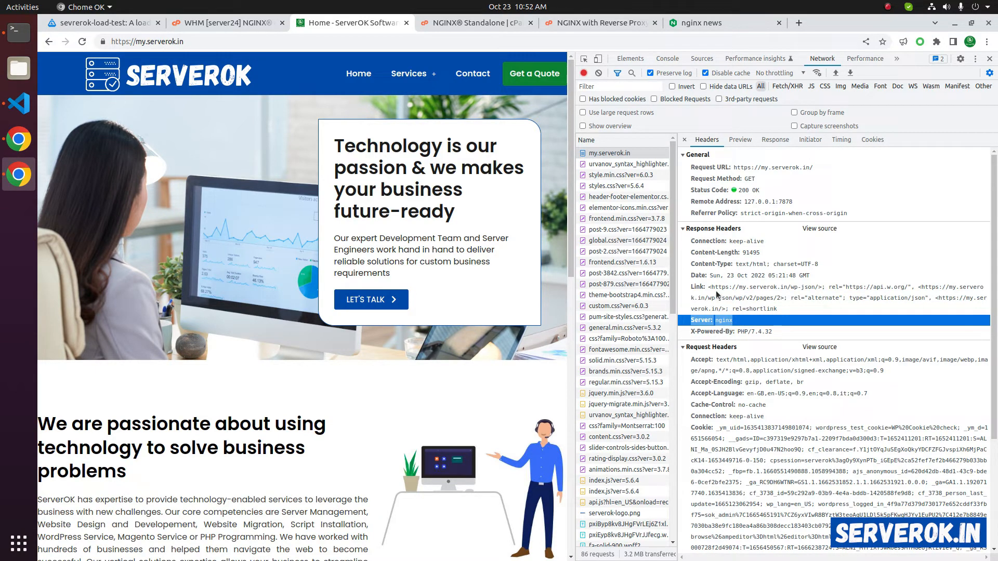
{"action": "left_click", "coordinate": [225, 22]}
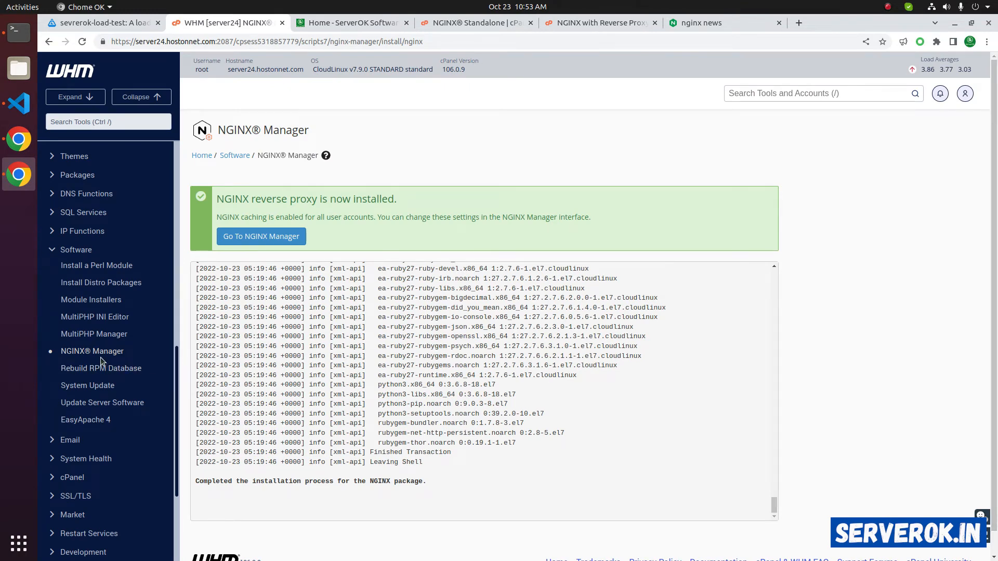
Show NGINX Manager's system settings from the Software sidebar, with caching enabled by default.
{"action": "left_click", "coordinate": [91, 350]}
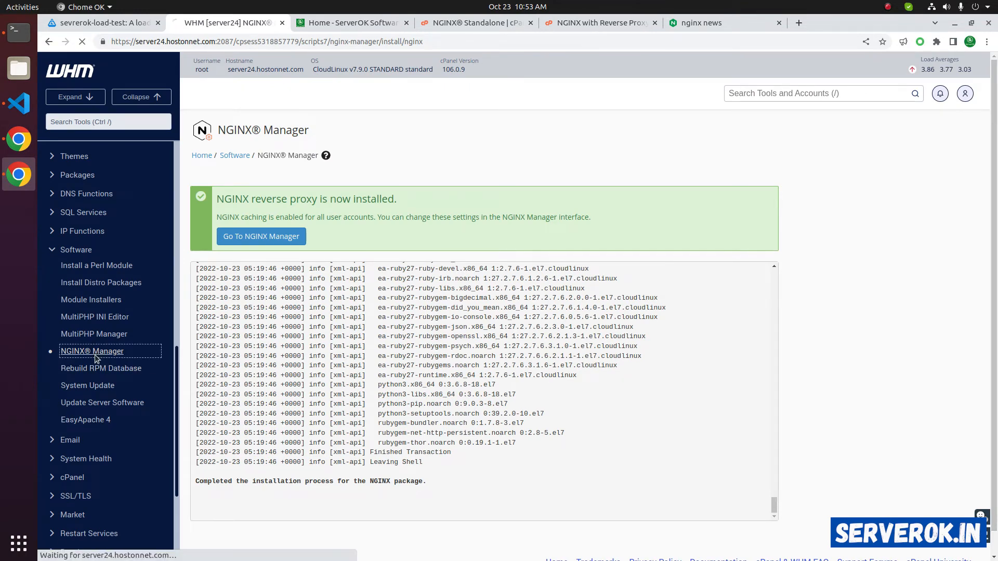
{"action": "left_click", "coordinate": [260, 236]}
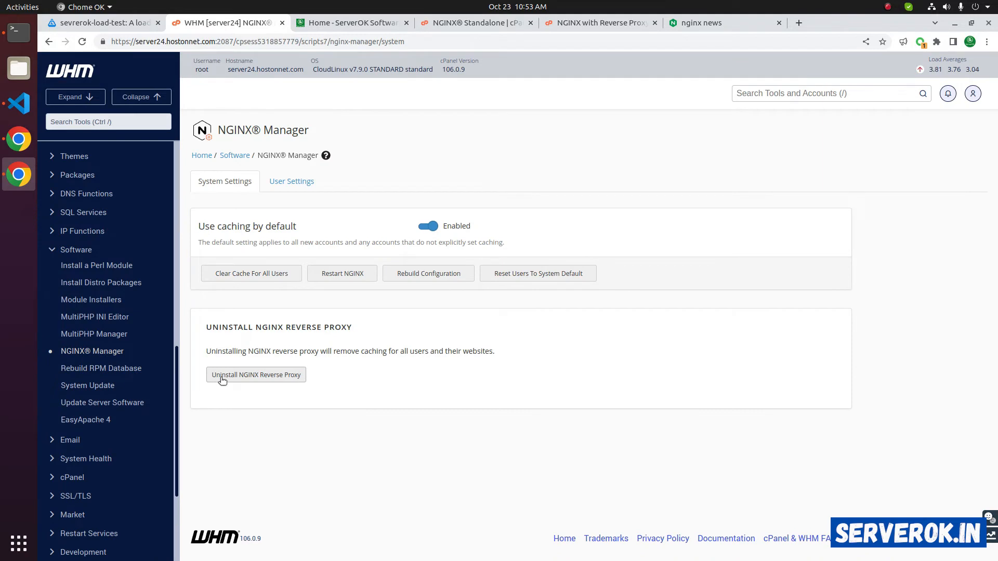
{"action": "mouse_move", "coordinate": [300, 382]}
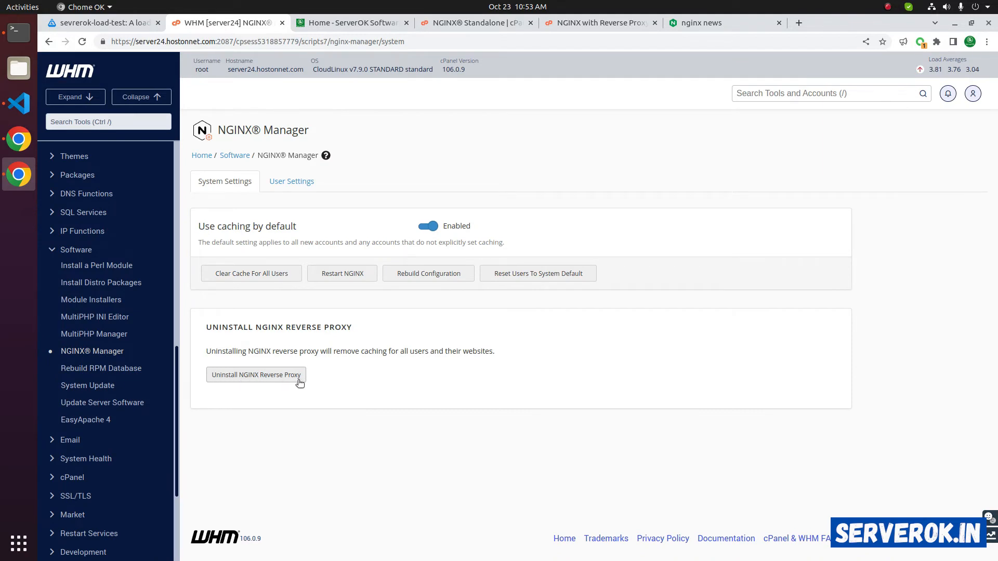
{"action": "mouse_move", "coordinate": [250, 273]}
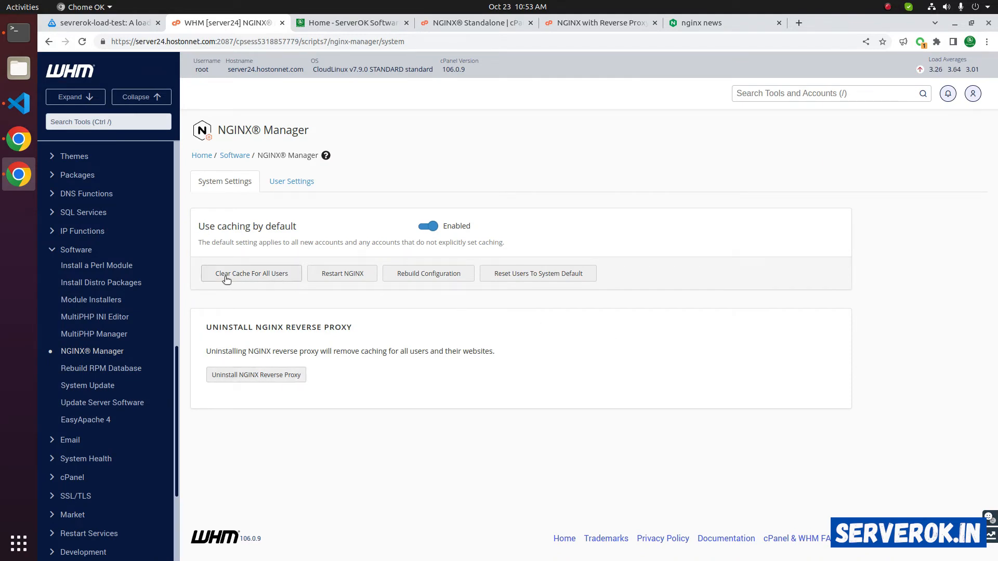
{"action": "mouse_move", "coordinate": [268, 279]}
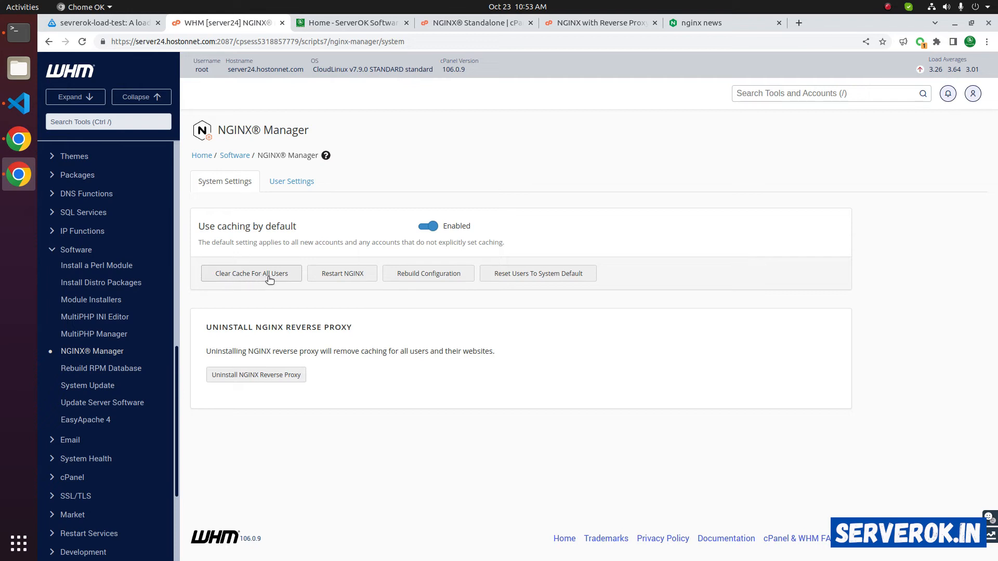
{"action": "mouse_move", "coordinate": [342, 273]}
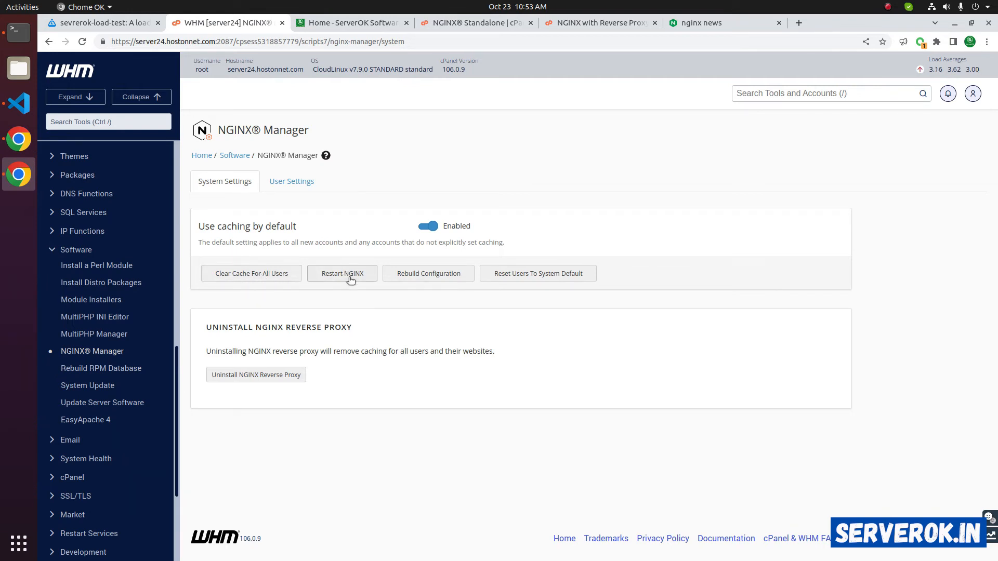
{"action": "mouse_move", "coordinate": [474, 279]}
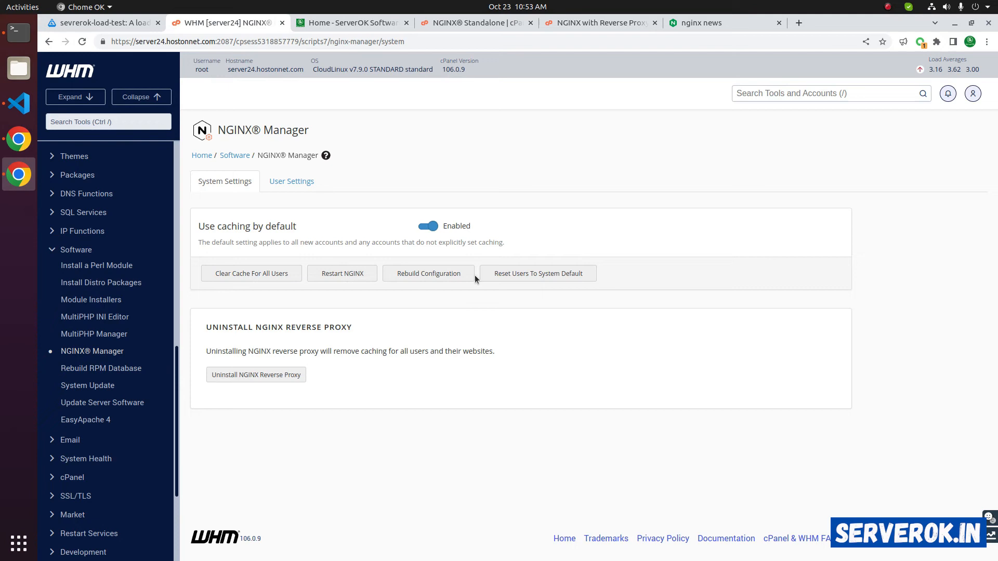
{"action": "mouse_move", "coordinate": [520, 280]}
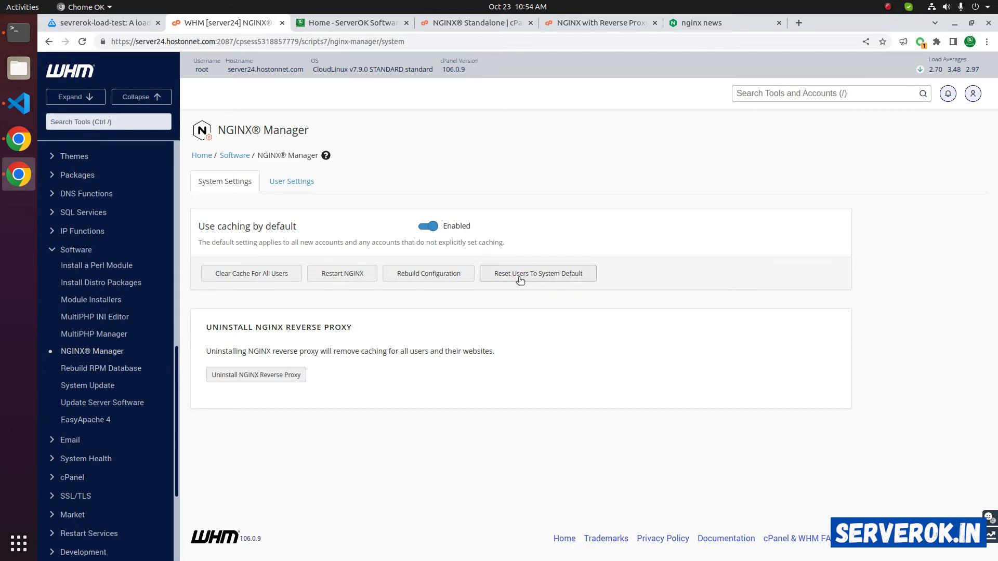
{"action": "mouse_move", "coordinate": [605, 281]}
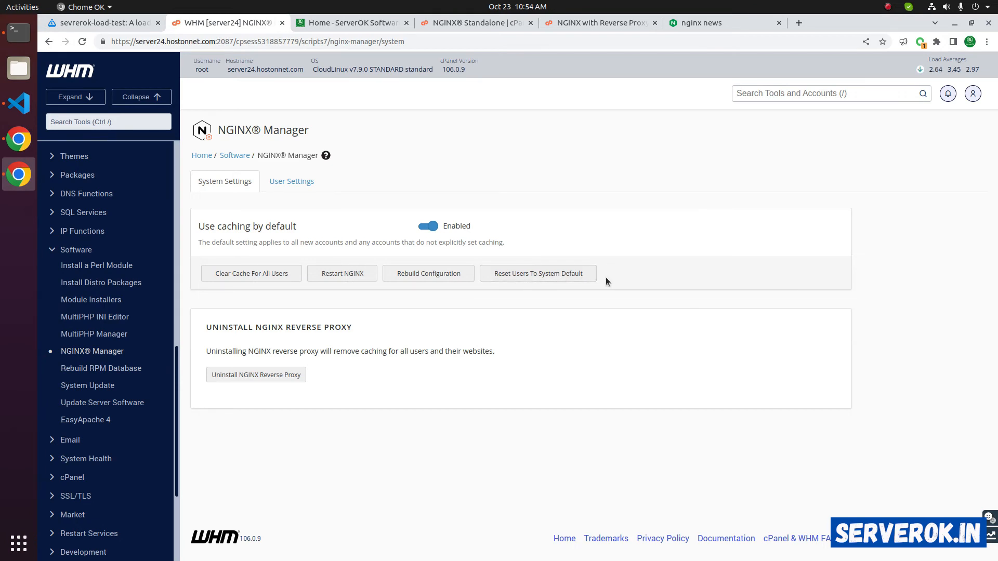